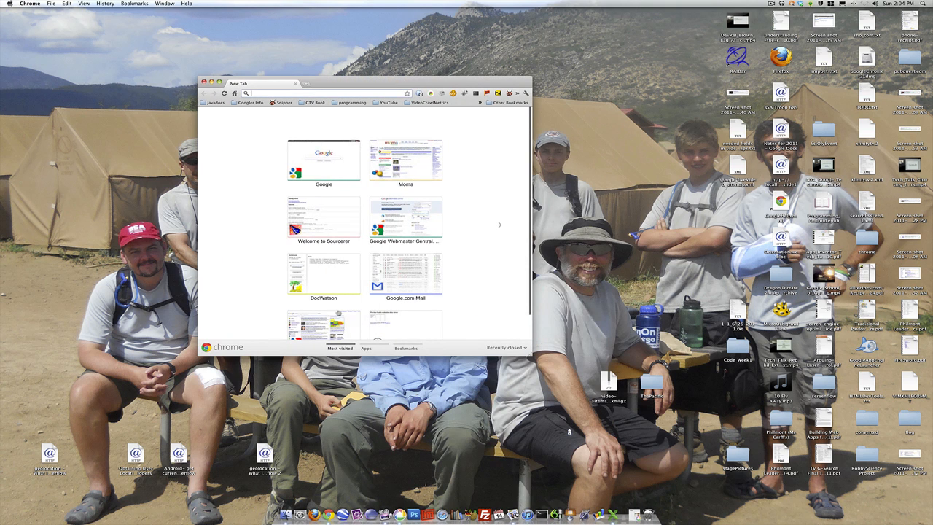
pyautogui.write('http://picasa.google.com')
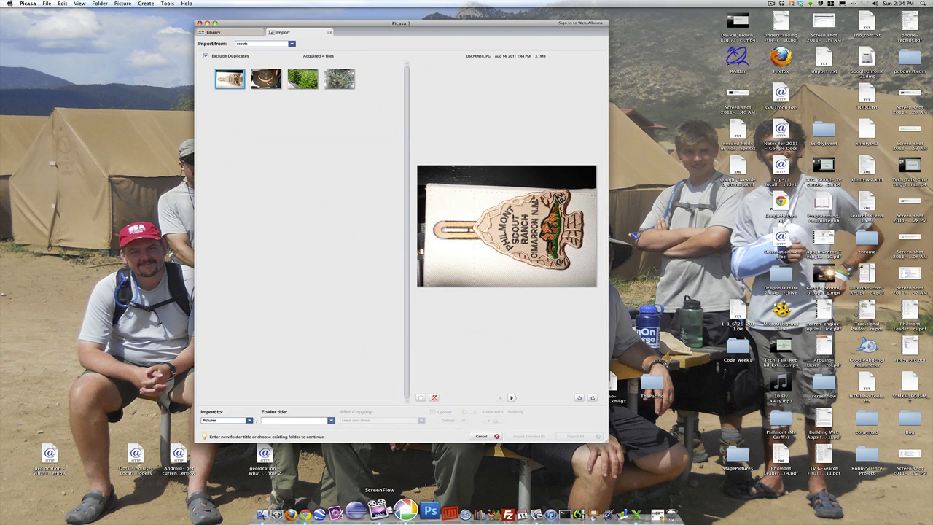
pyautogui.moveTo(309, 175)
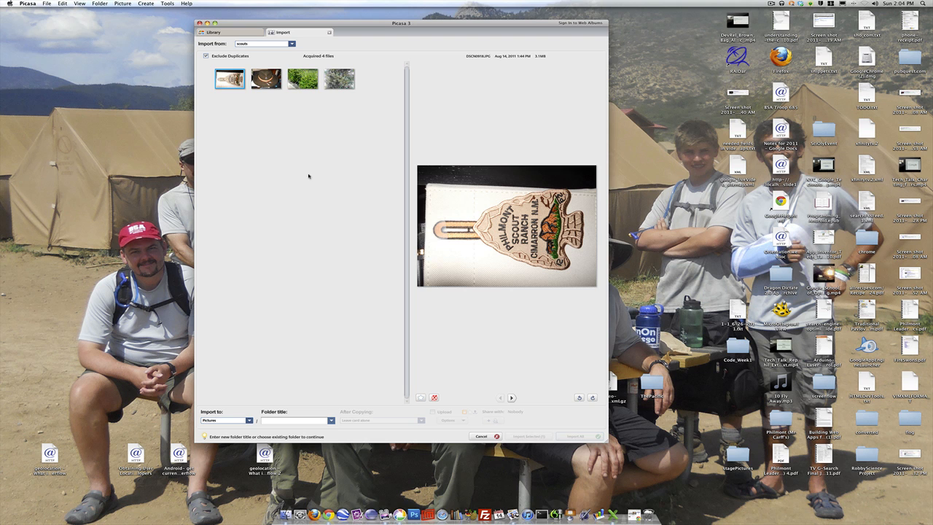
pyautogui.moveTo(603, 433)
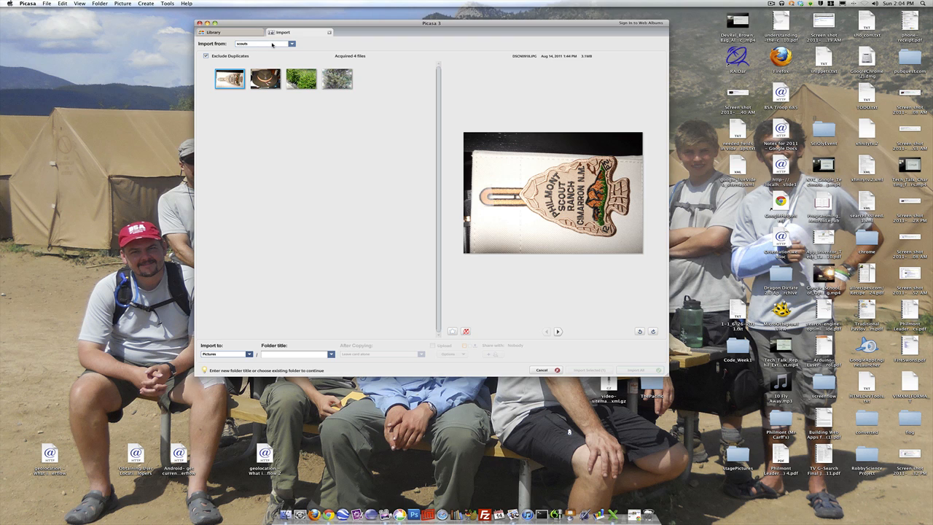
# Import from the folder holding the four scout photos and title the import folder 'Scout'.
pyautogui.click(288, 44)
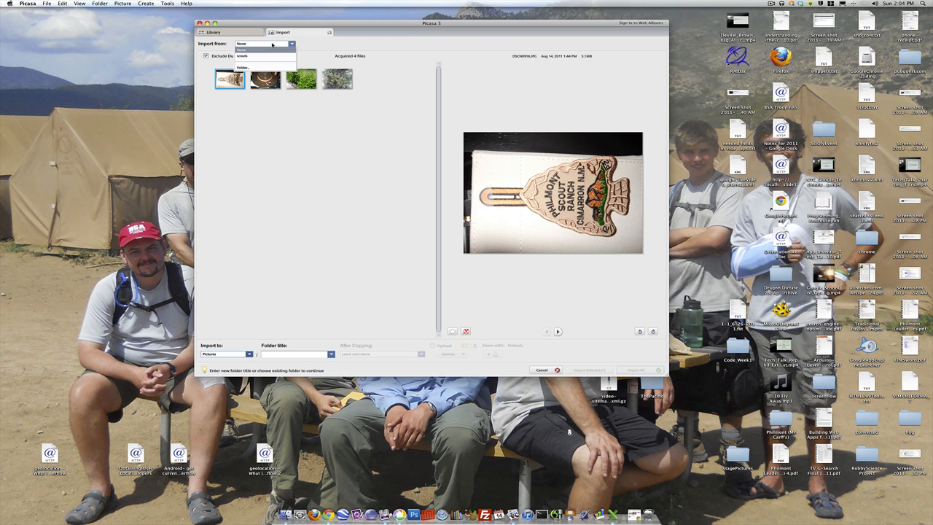
pyautogui.click(245, 69)
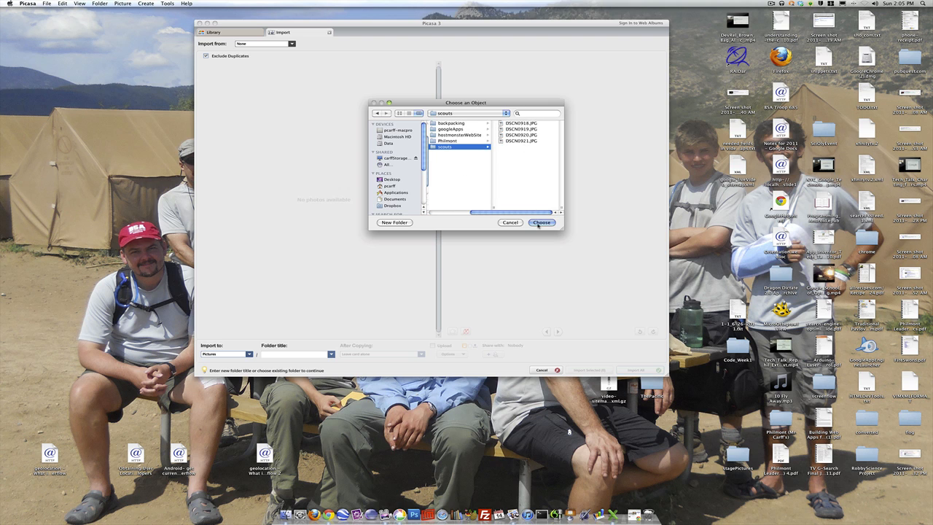
pyautogui.click(542, 222)
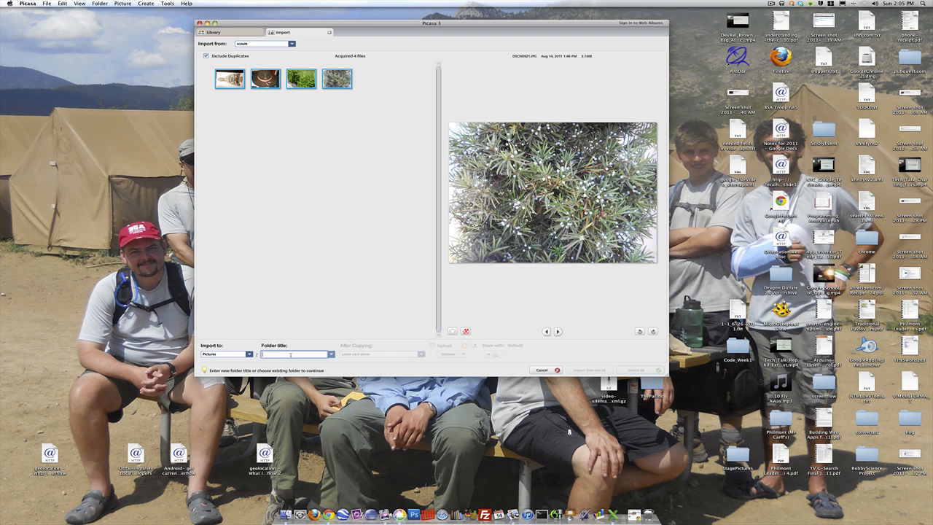
pyautogui.write('ScoutTest')
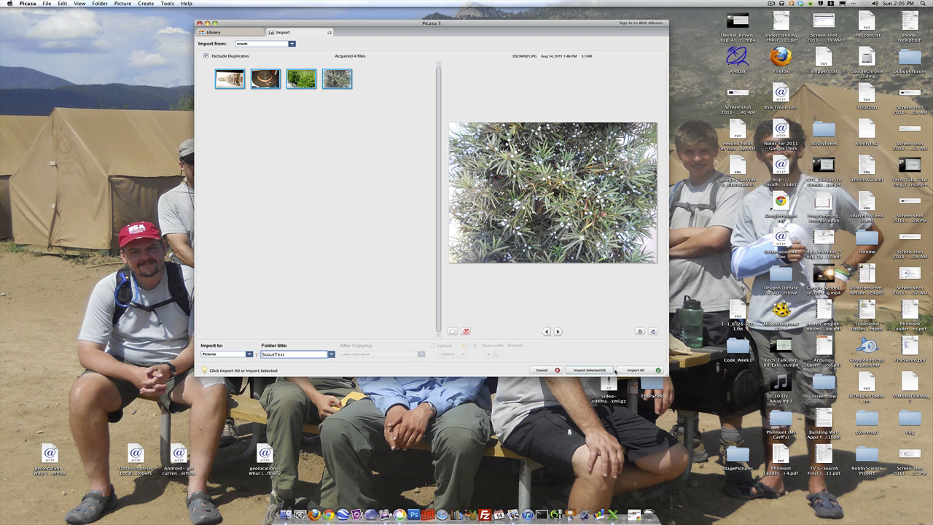
pyautogui.moveTo(638, 370)
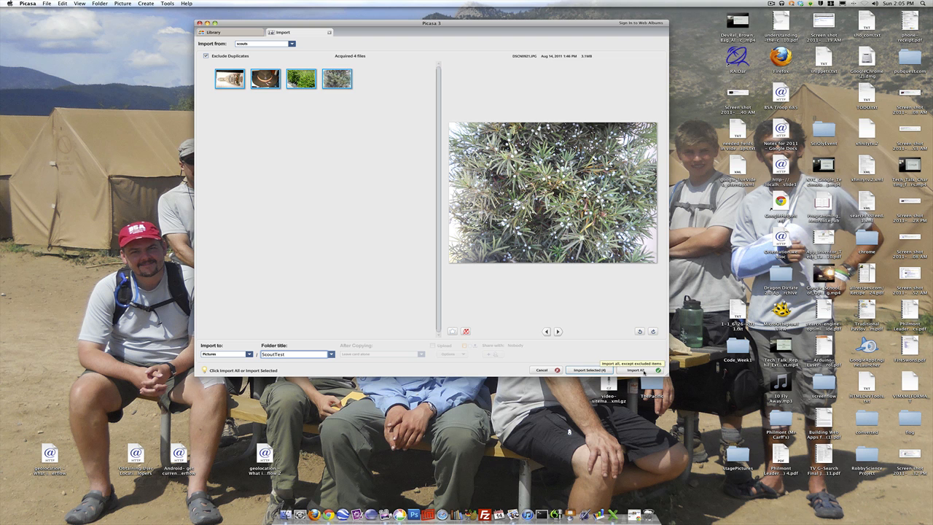
# Import all four photos into the ScoutTest library folder and open the Philmont patch photo in the editor.
pyautogui.click(639, 369)
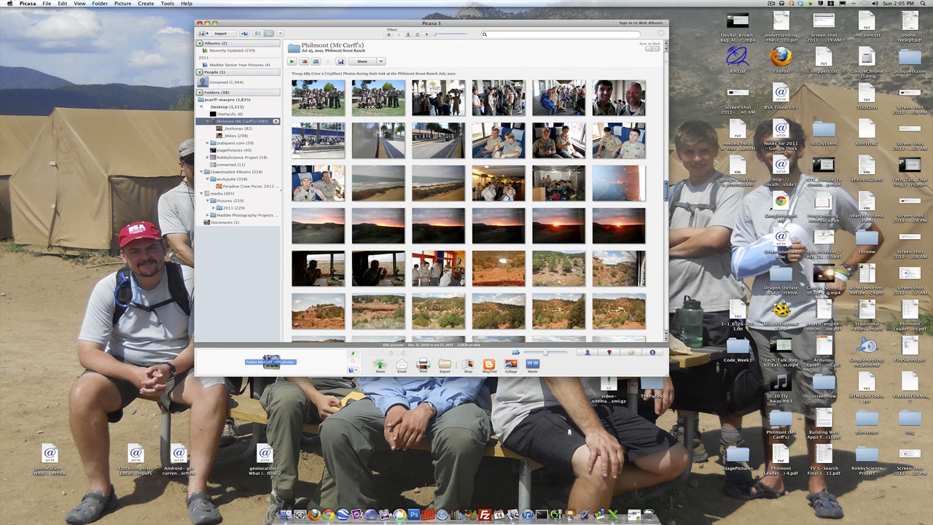
pyautogui.click(226, 114)
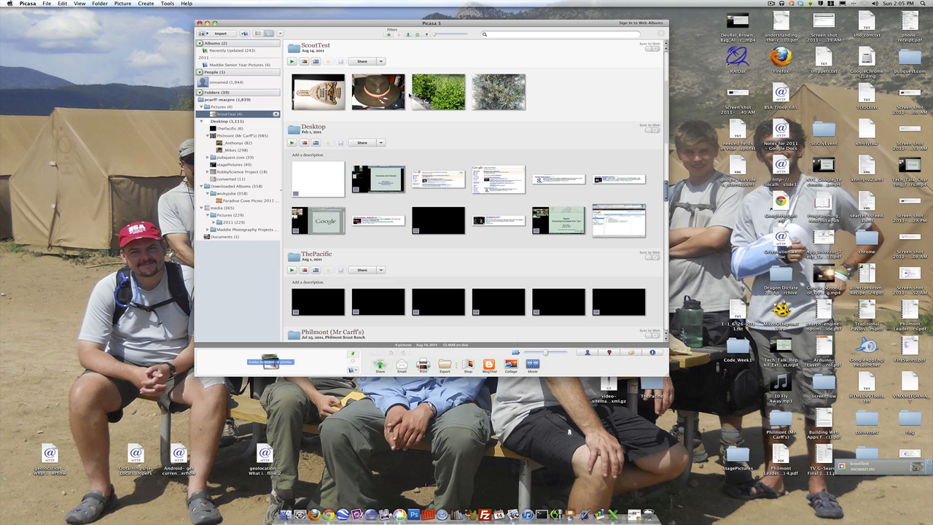
pyautogui.click(456, 92)
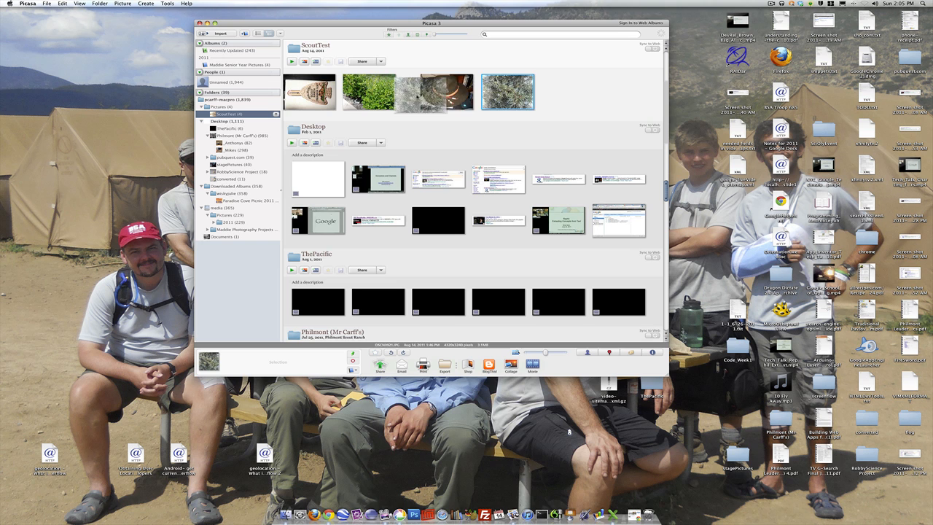
pyautogui.click(434, 91)
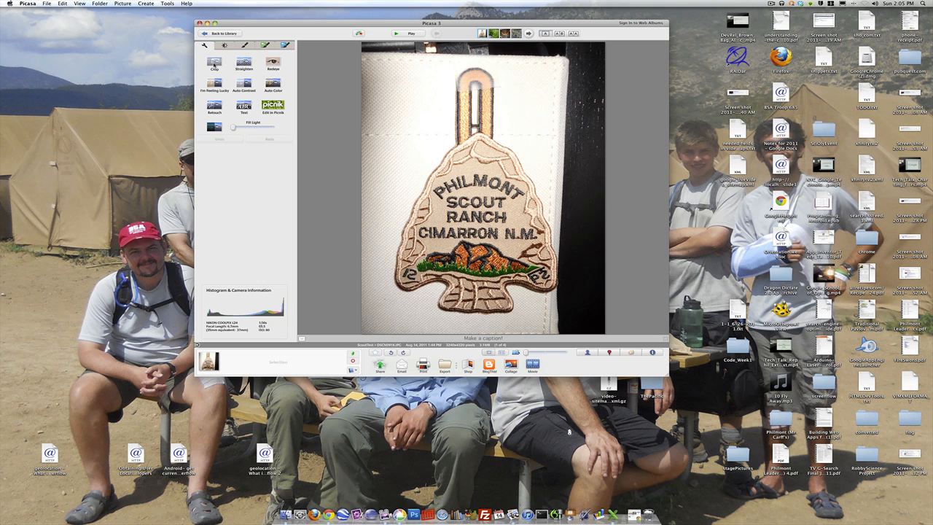
# Crop the Philmont patch photo with a preset proportion, apply it, and return to the library.
pyautogui.click(216, 55)
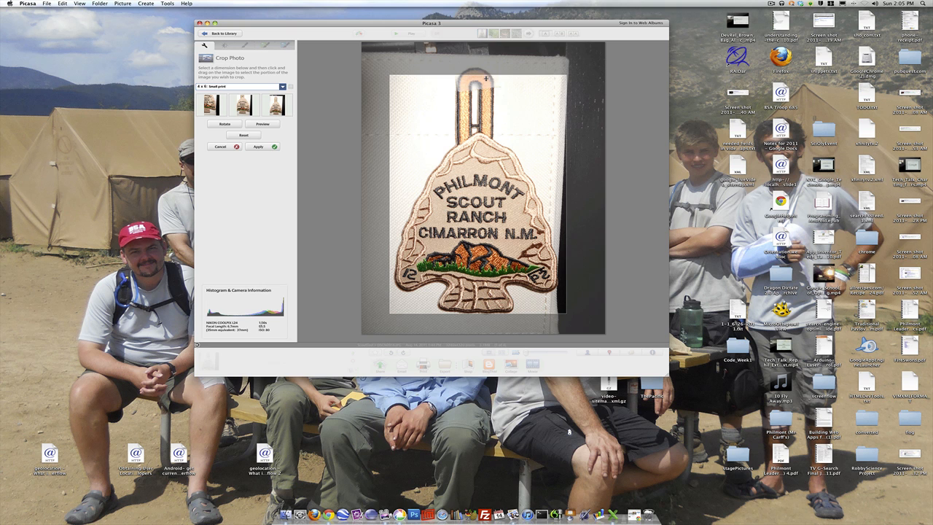
pyautogui.click(241, 105)
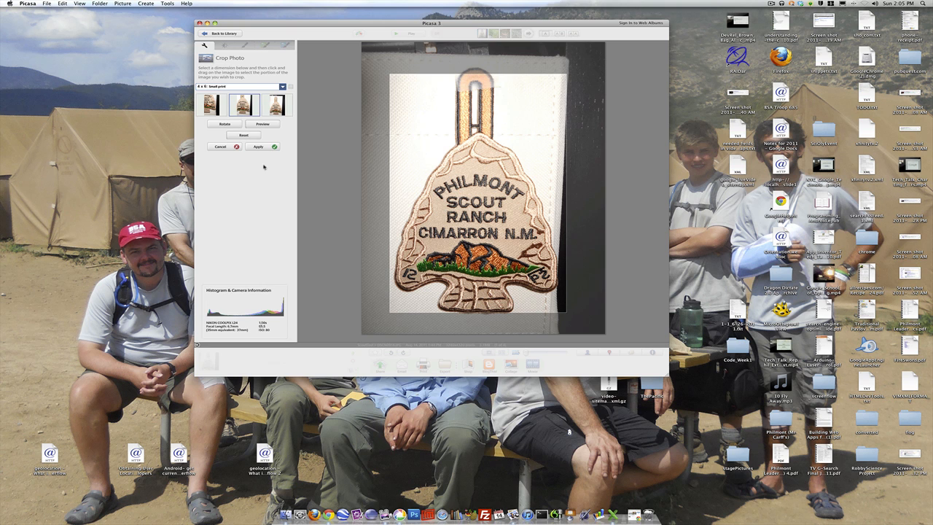
pyautogui.click(256, 146)
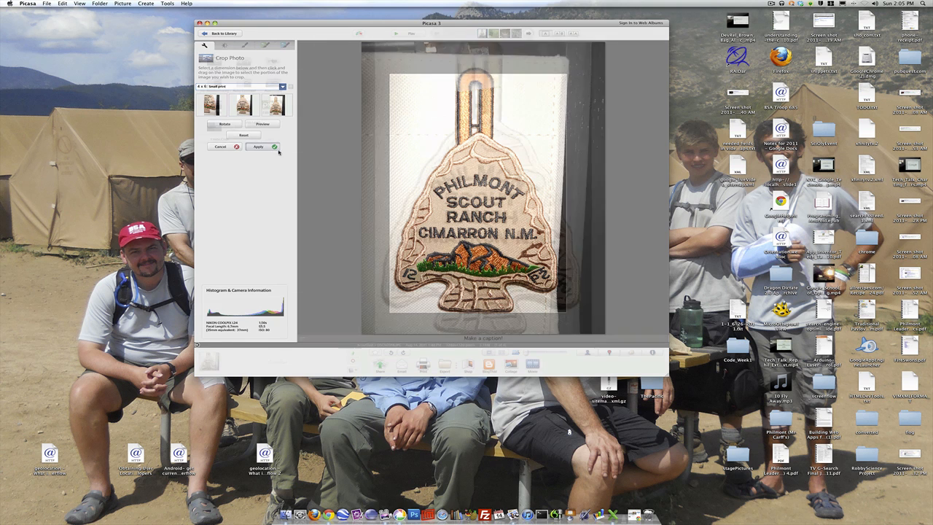
pyautogui.click(257, 148)
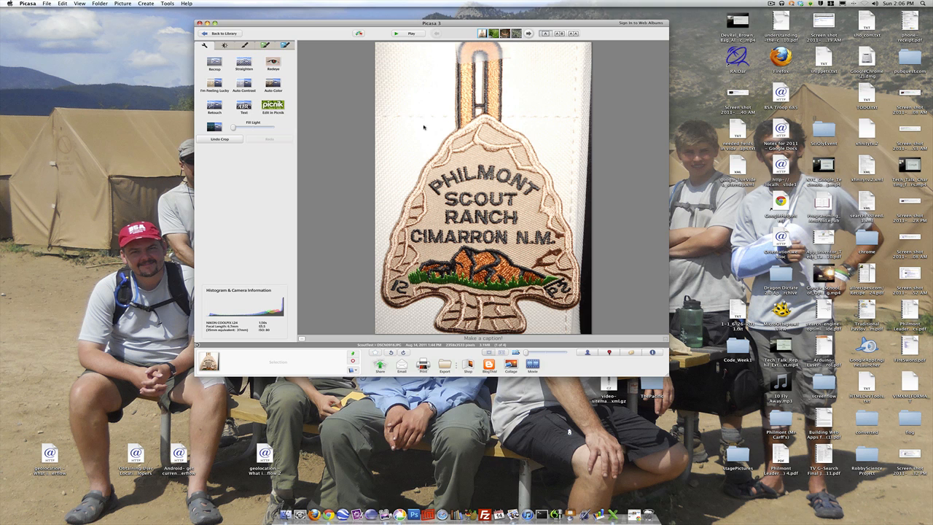
pyautogui.click(220, 32)
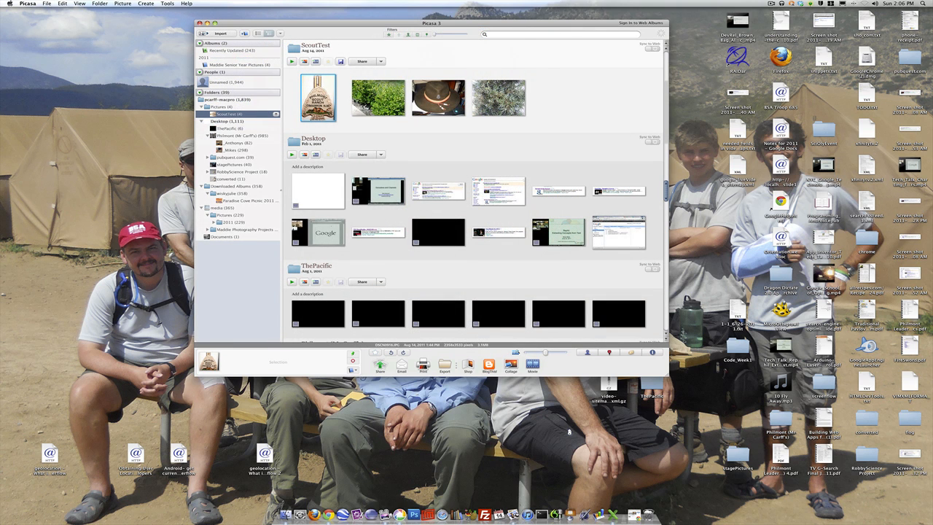
pyautogui.click(497, 98)
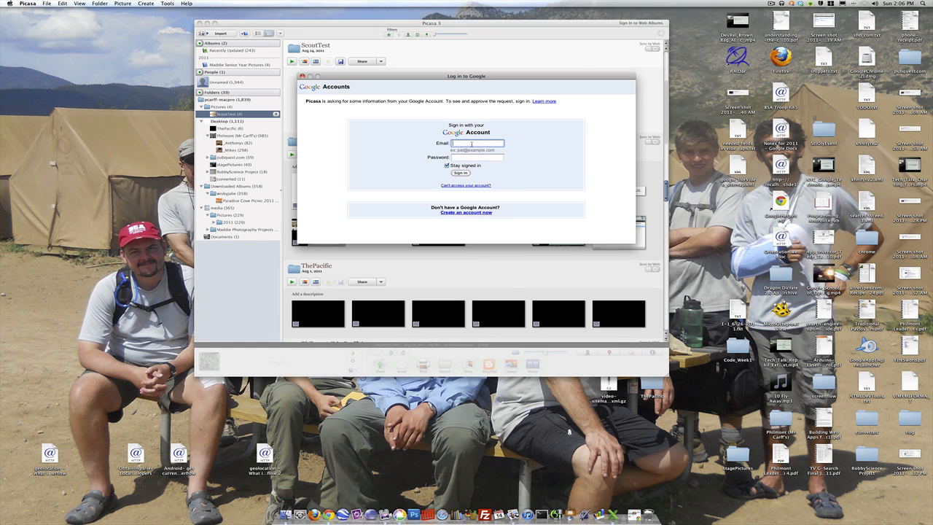
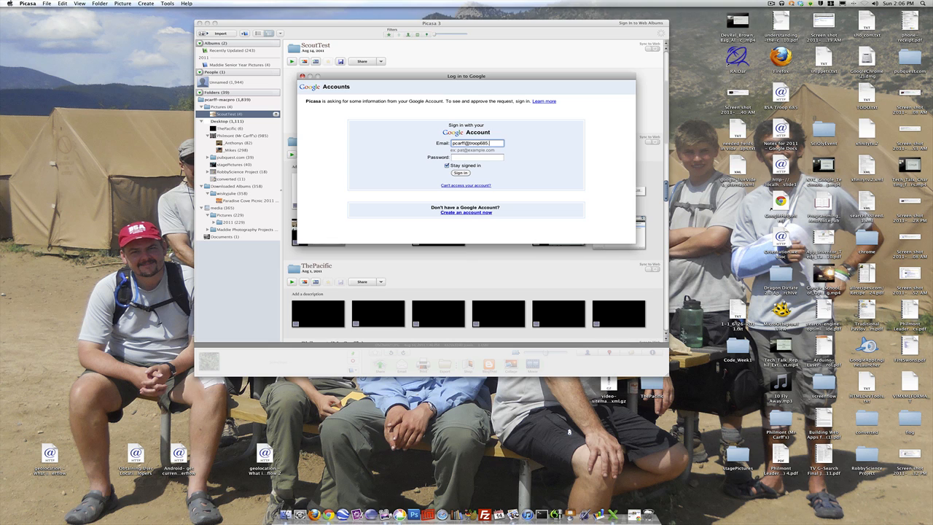
pyautogui.click(475, 158)
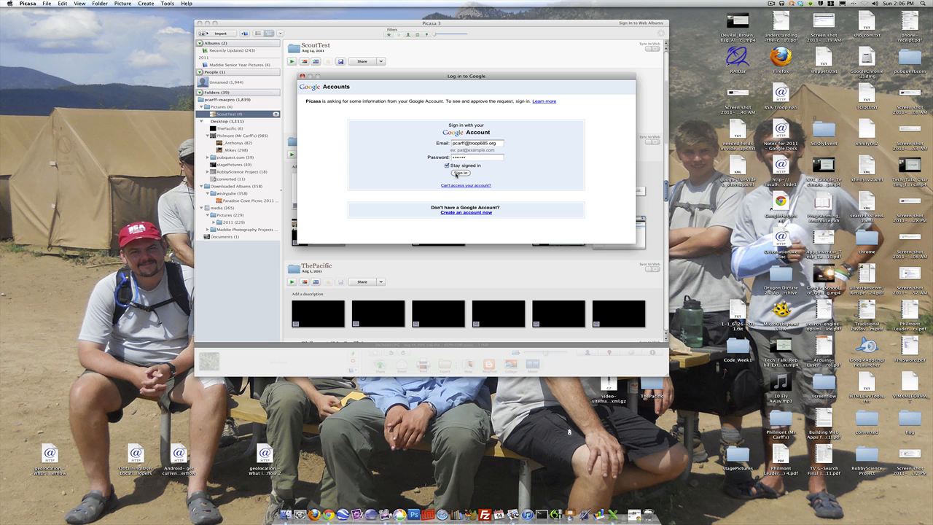
pyautogui.click(461, 175)
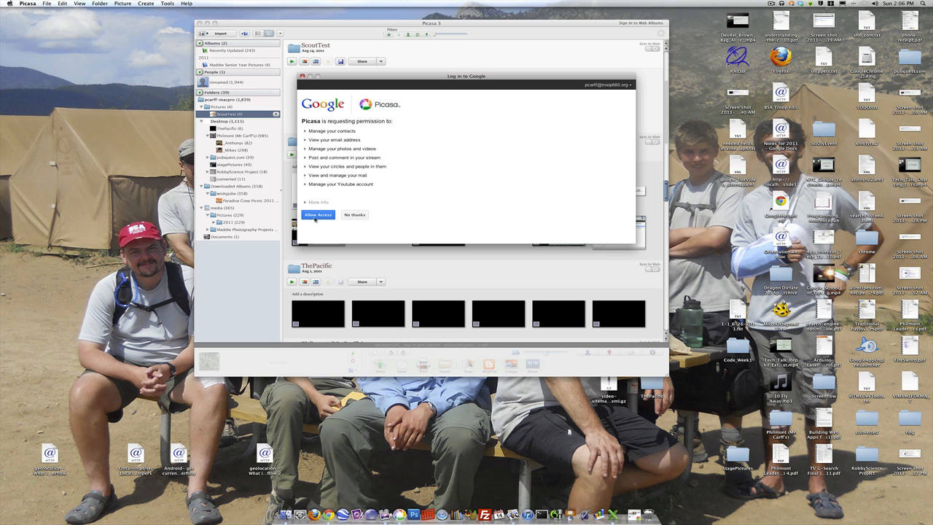
pyautogui.click(317, 214)
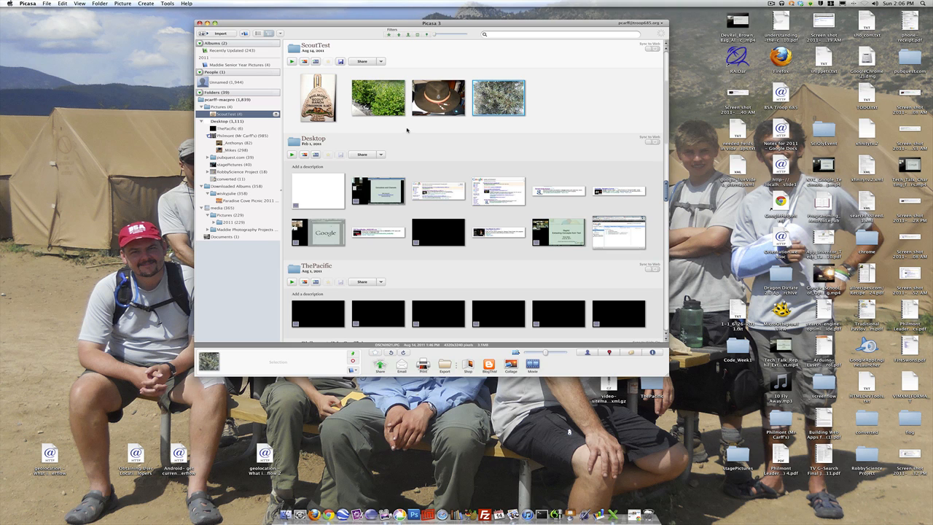
# Turn on web syncing for the ScoutTest folder and bring up its upload settings.
pyautogui.click(377, 98)
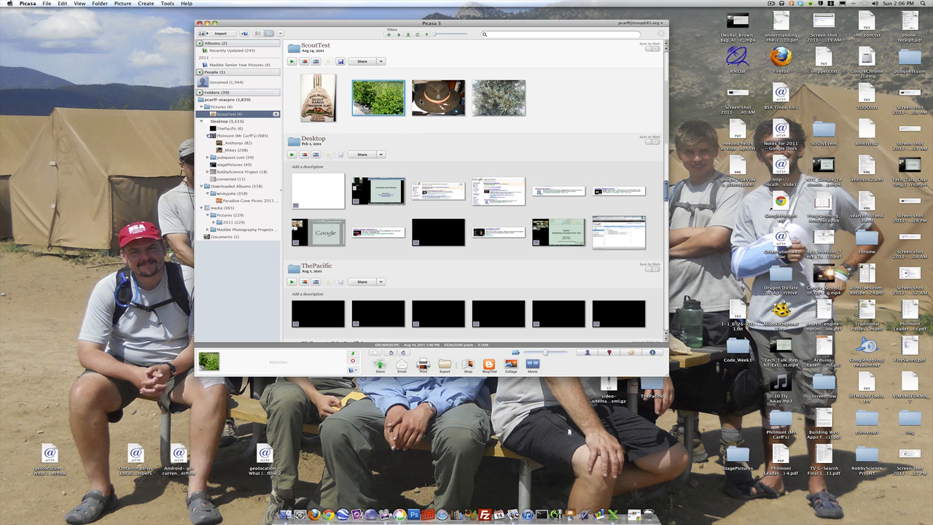
pyautogui.click(498, 98)
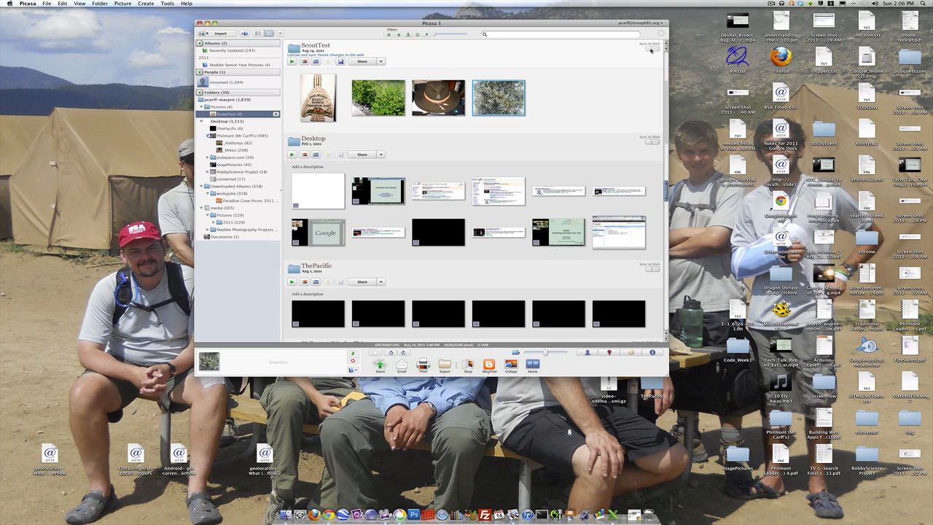
pyautogui.click(647, 48)
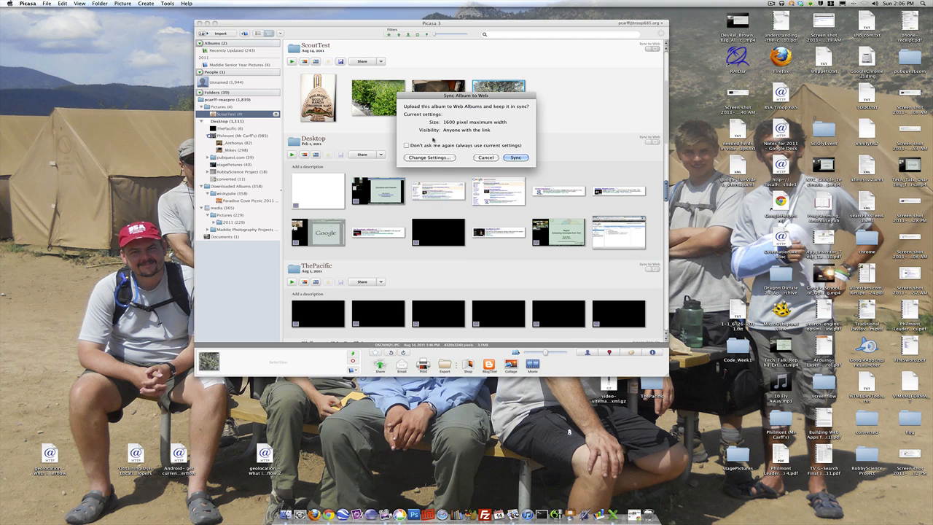
pyautogui.click(430, 157)
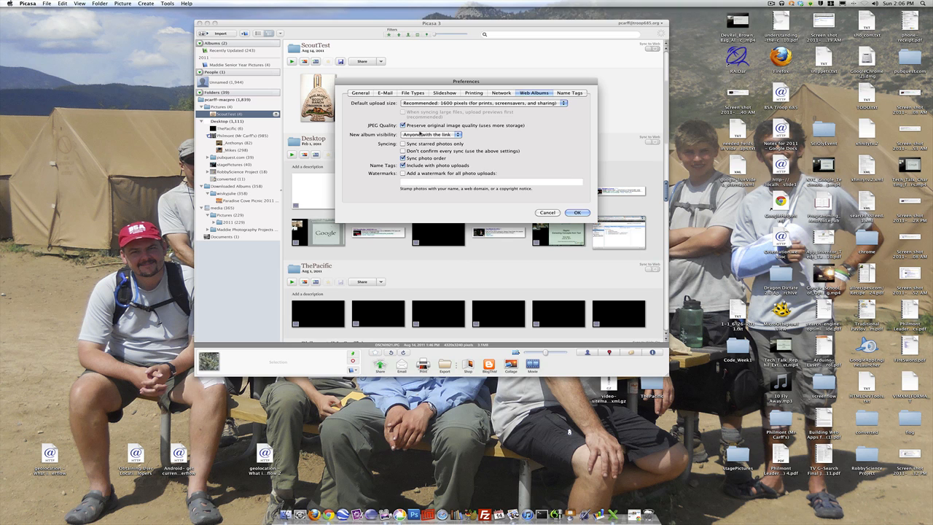
# Set who can see the new web album, save the preferences, and sync ScoutTest to Web Albums.
pyautogui.click(430, 134)
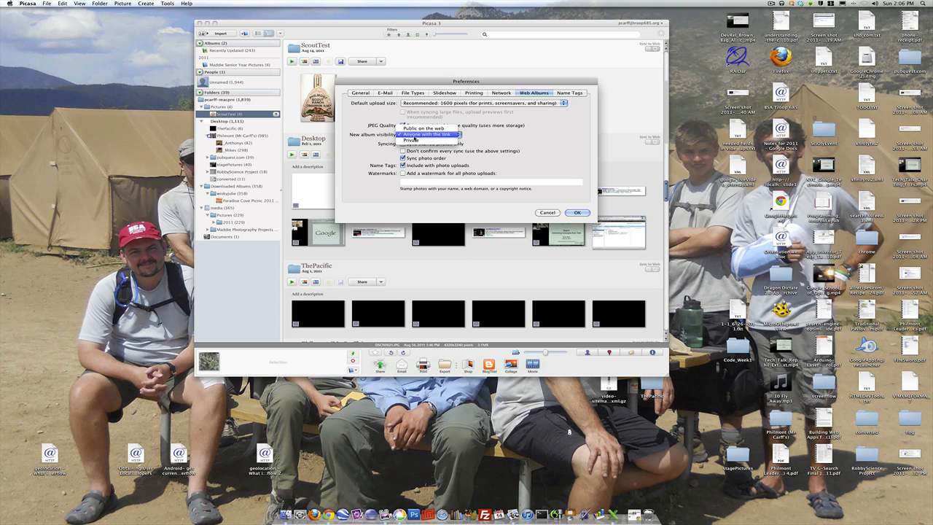
pyautogui.click(428, 135)
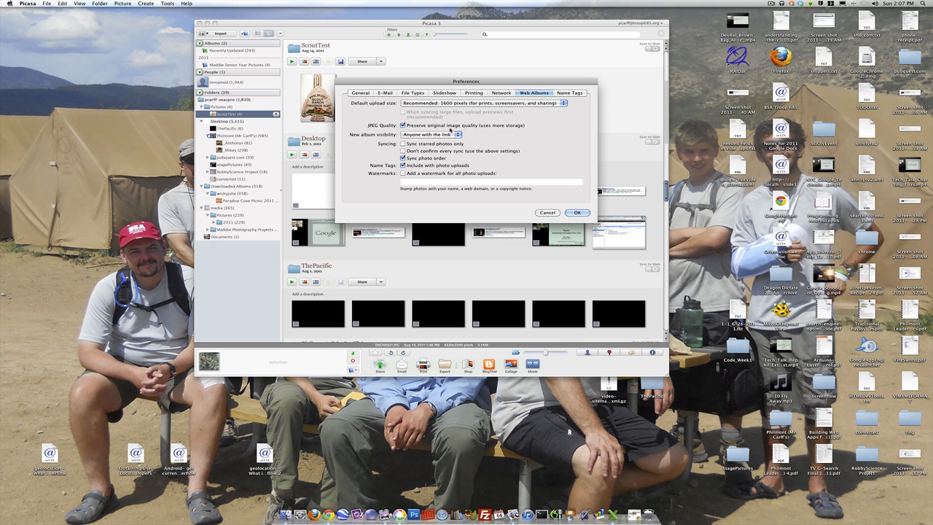
pyautogui.click(578, 213)
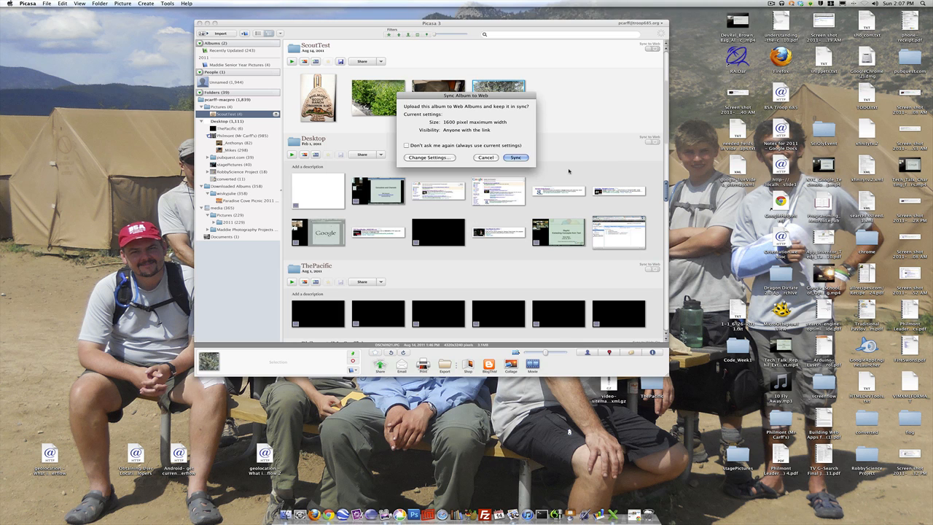
pyautogui.click(516, 157)
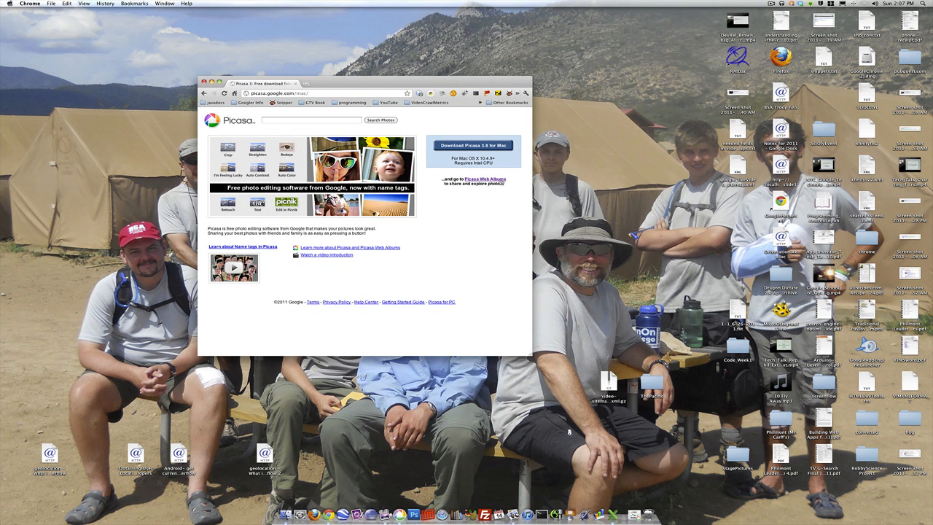
# Go to Picasa Web Albums, sign out, and sign in with the other Google account listing ScoutTest.
pyautogui.click(485, 178)
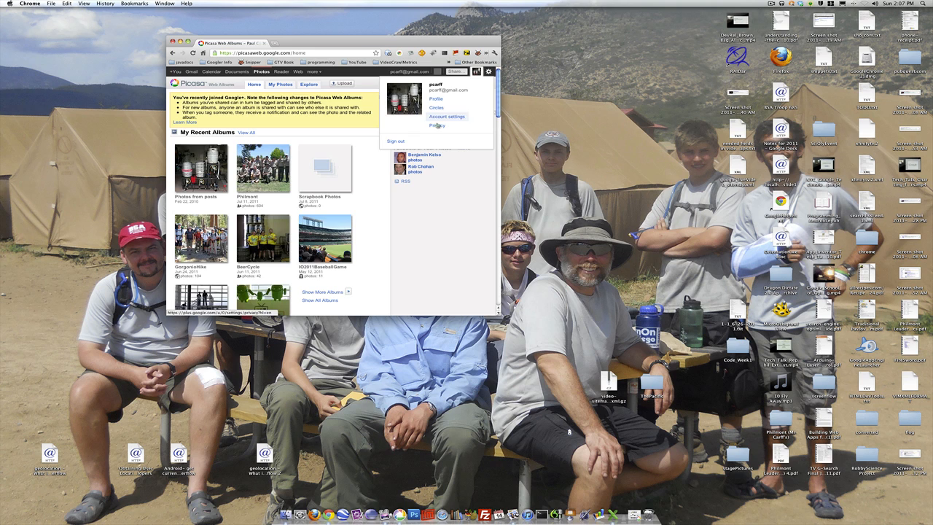
pyautogui.click(396, 140)
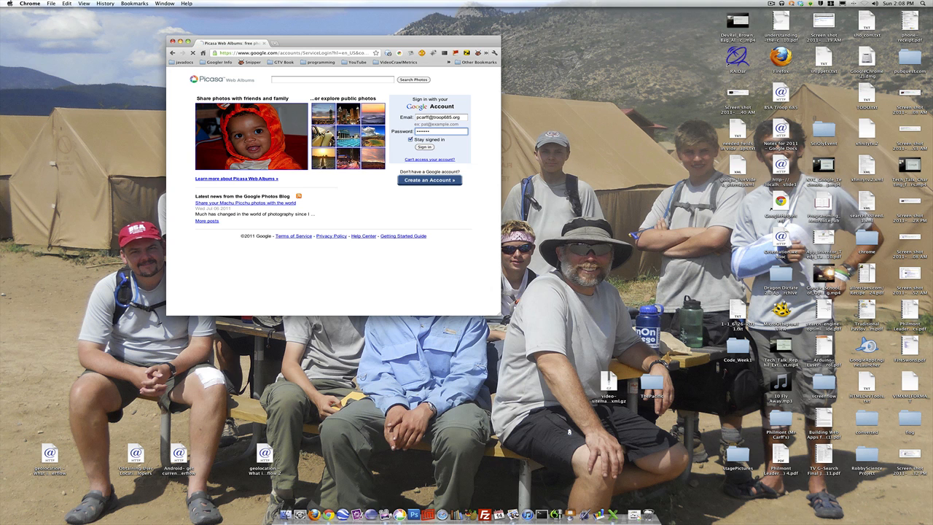
pyautogui.click(426, 145)
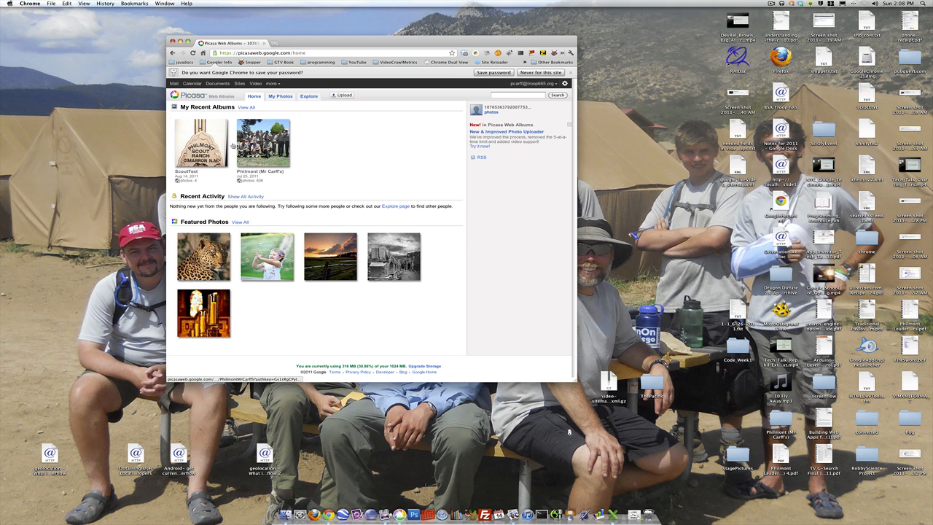
# Open the ScoutTest web album and get its shareable 'Link to this album' URL.
pyautogui.click(204, 143)
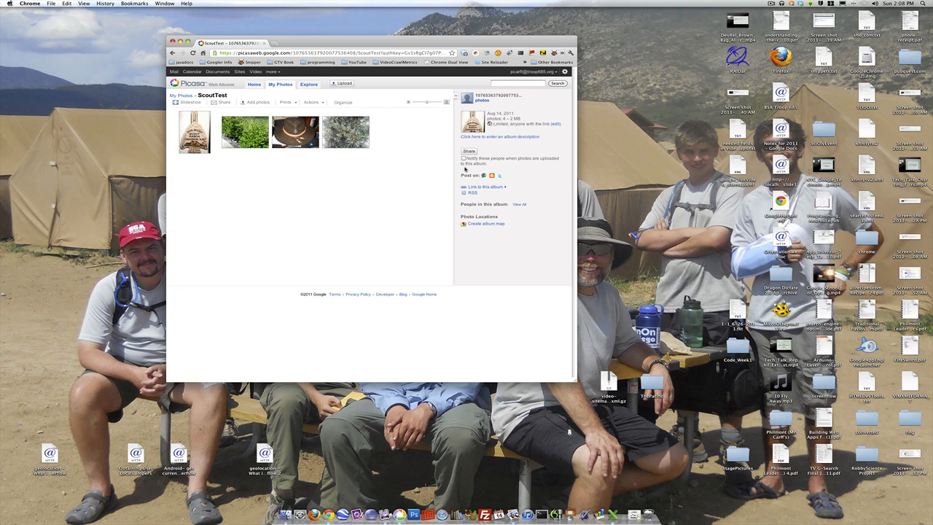
pyautogui.moveTo(480, 190)
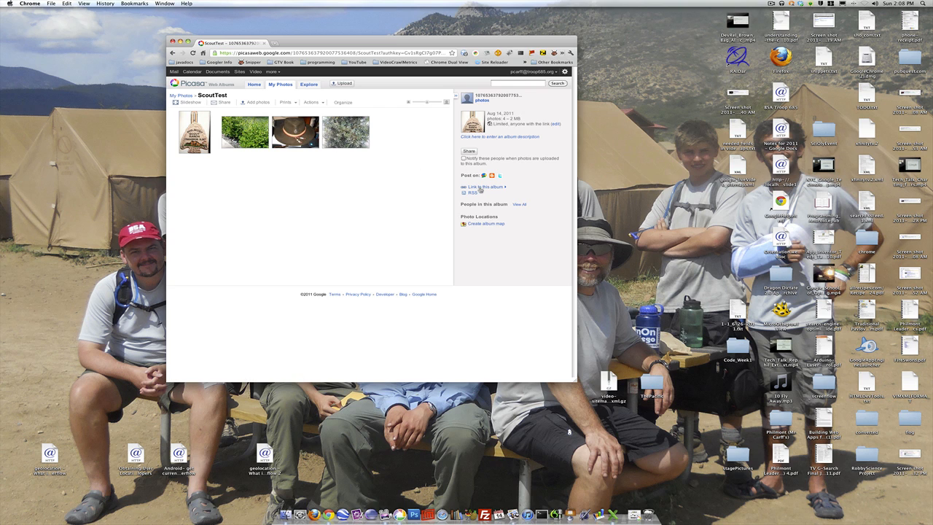
pyautogui.click(478, 186)
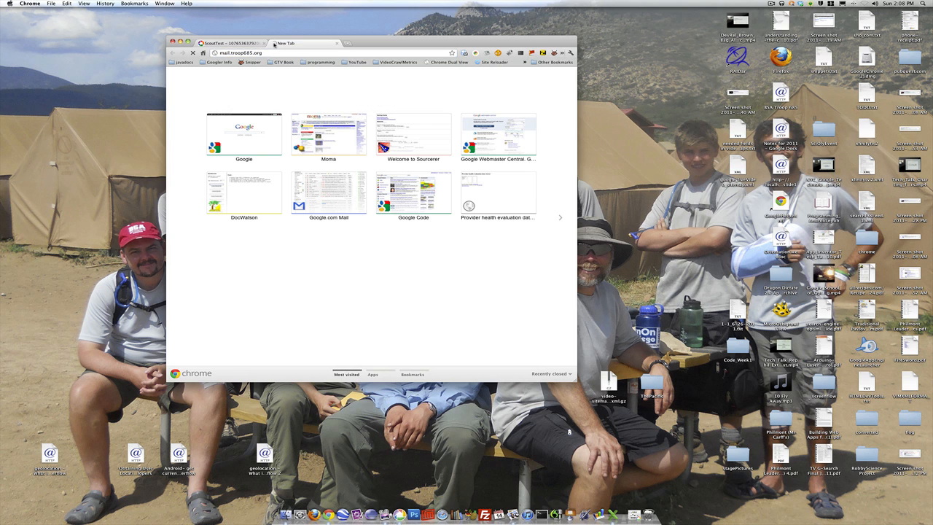
pyautogui.click(328, 192)
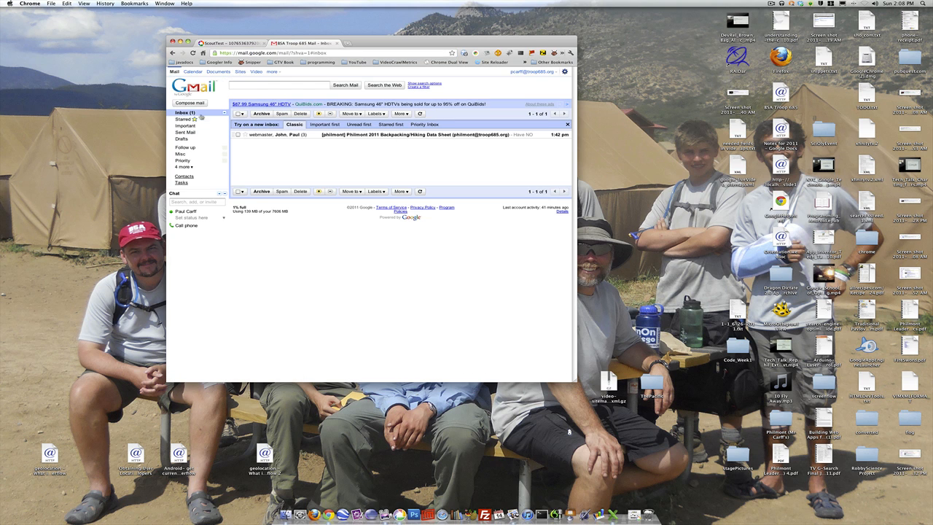
pyautogui.click(188, 102)
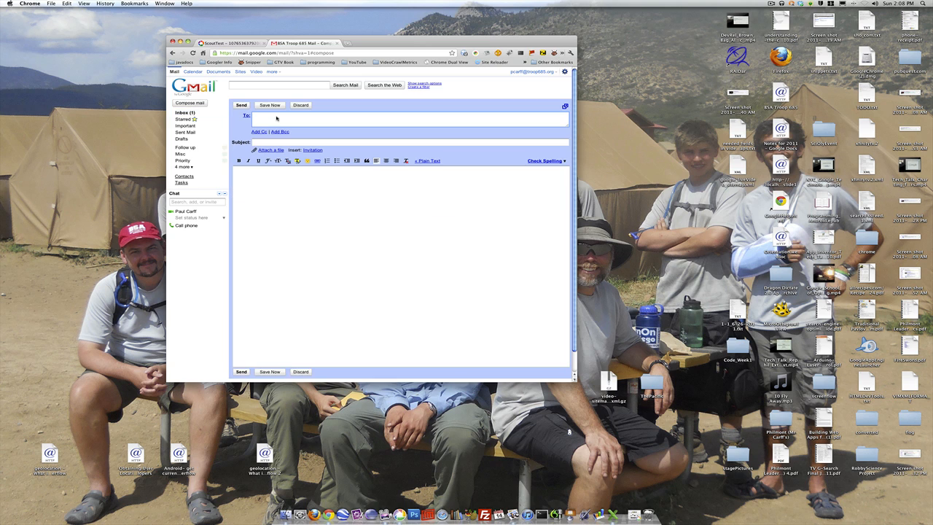
pyautogui.write('philemon')
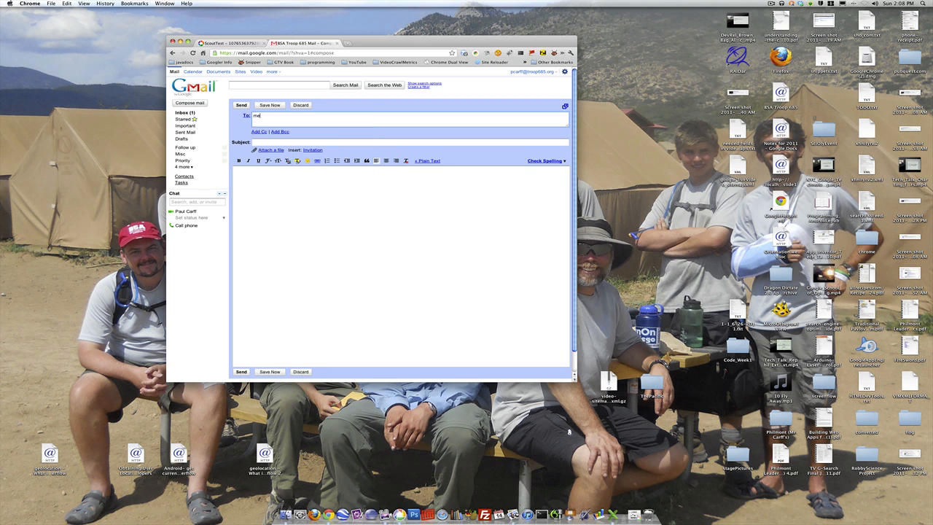
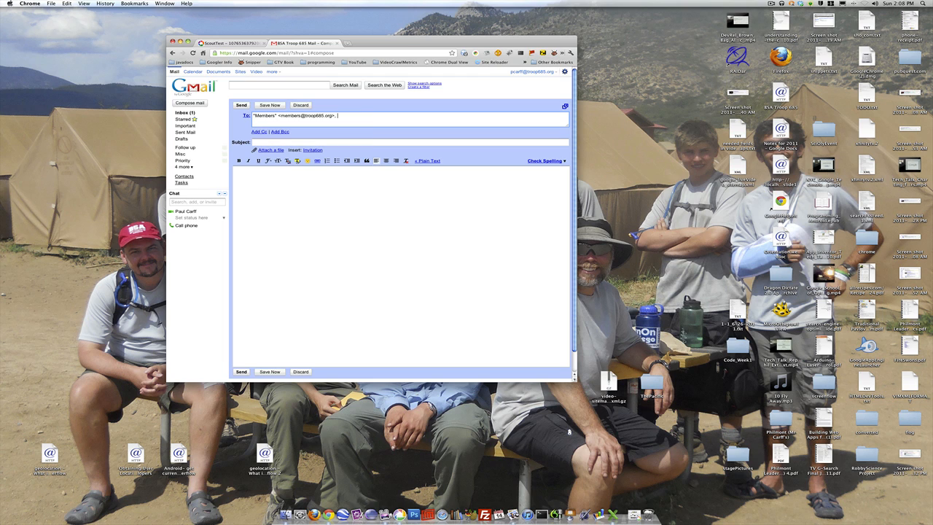
# Title it 'Testing sharing the email', paste the ScoutTest album link with a note, and send it.
pyautogui.write('Testing')
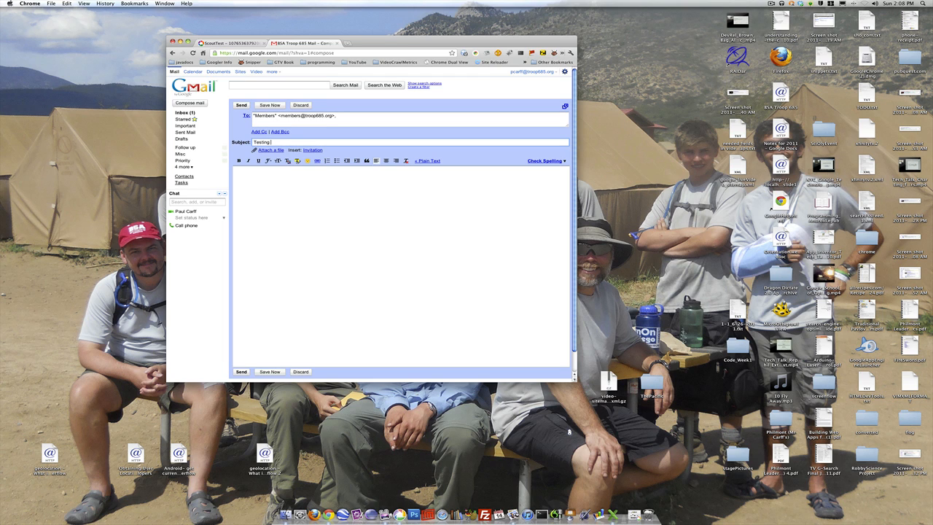
pyautogui.write('sharing')
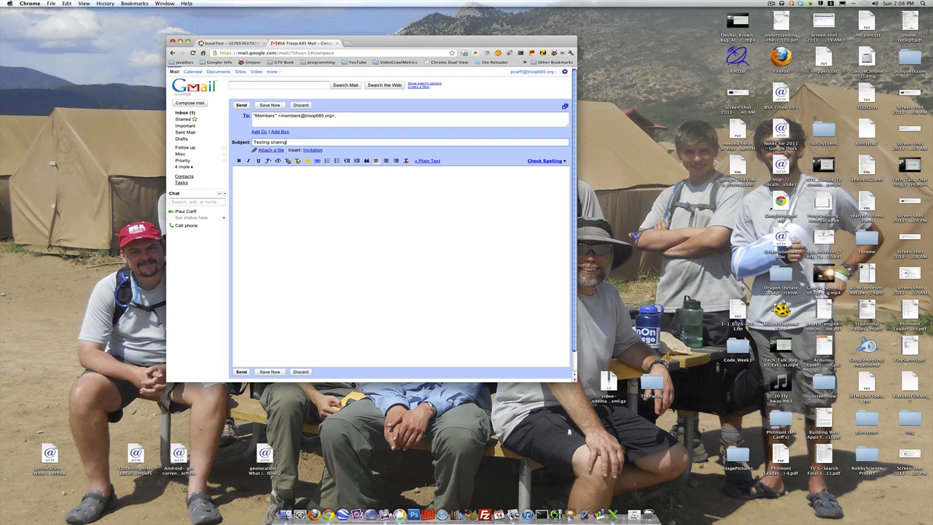
pyautogui.write('the email')
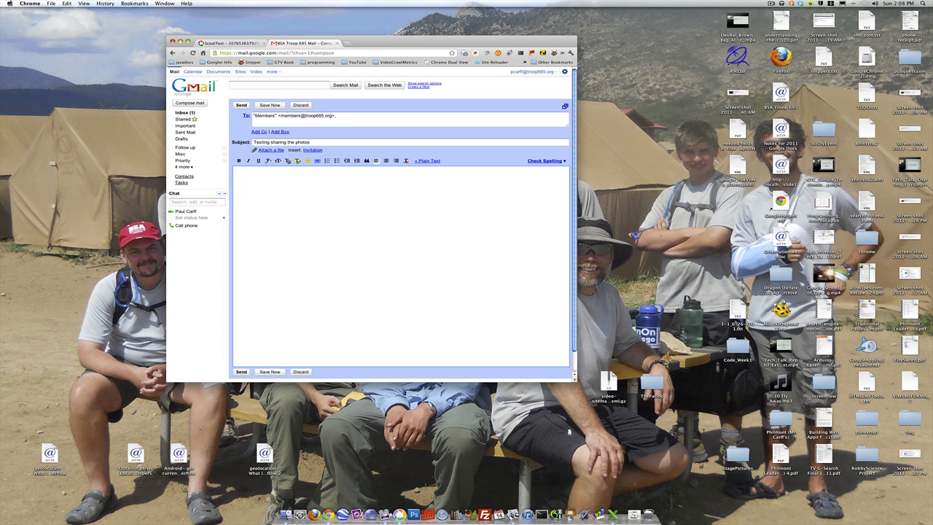
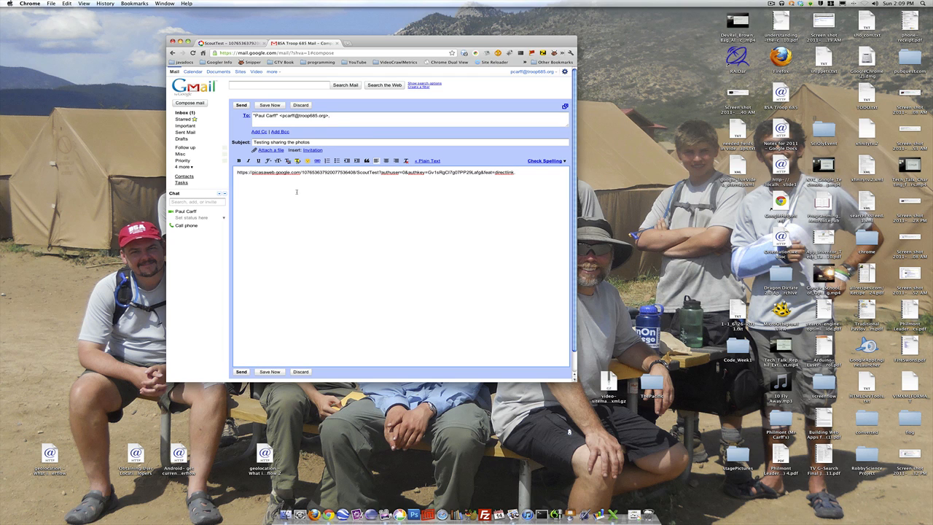
pyautogui.write('Testing photos.')
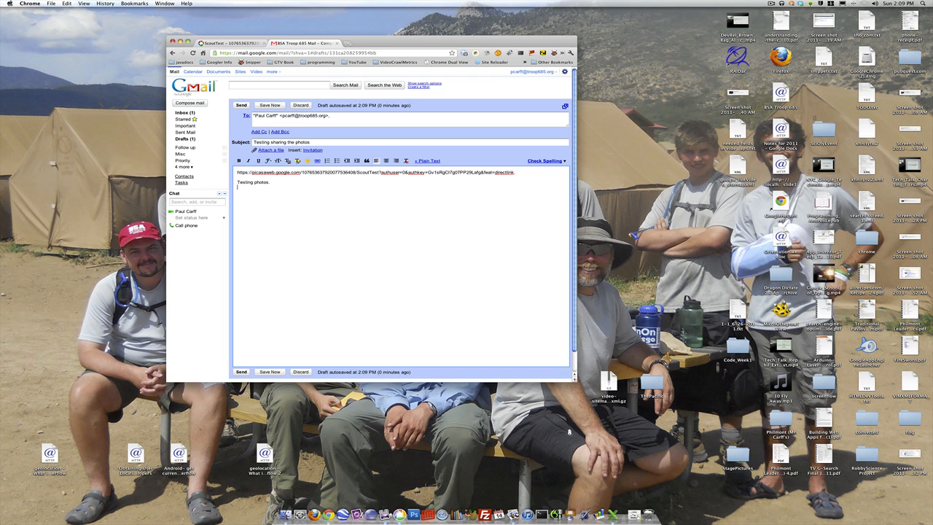
pyautogui.click(242, 105)
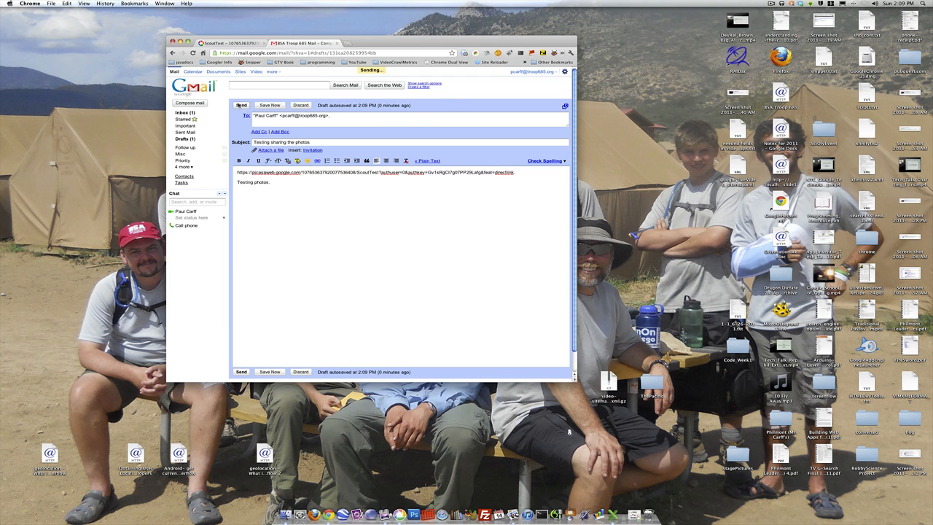
pyautogui.click(241, 105)
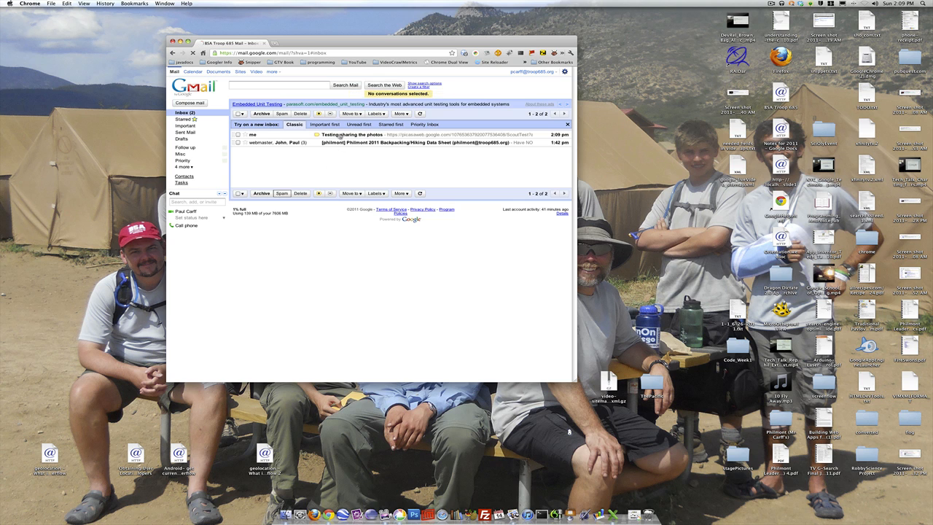
# Open the shared ScoutTest album from the email, view the hat photo, and download it from Actions.
pyautogui.click(343, 134)
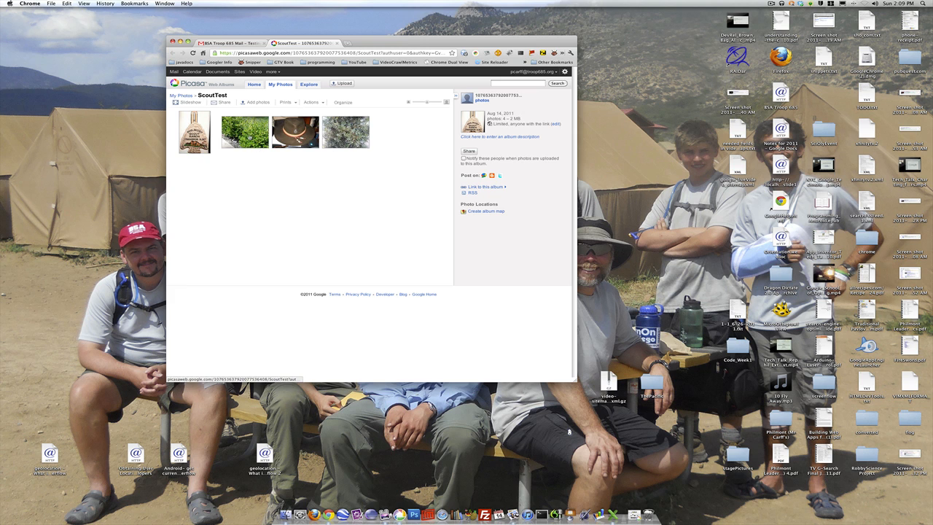
pyautogui.click(245, 131)
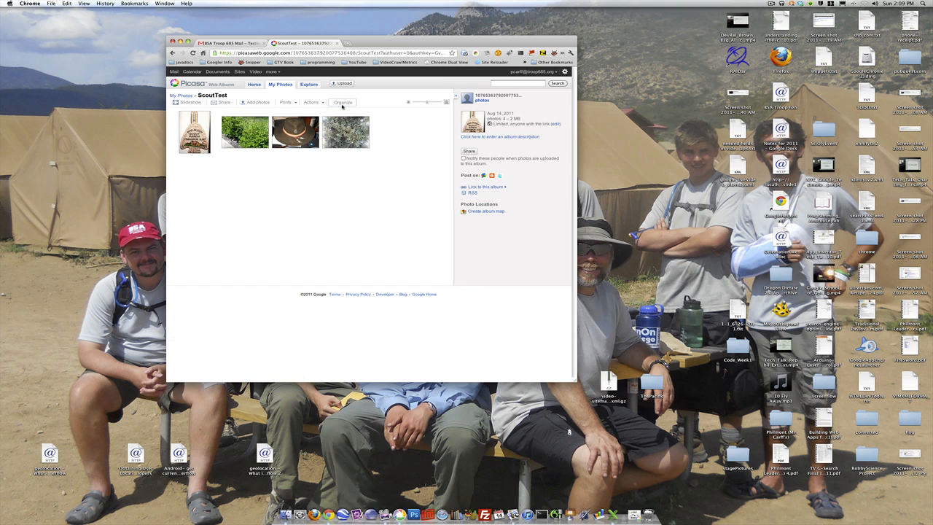
pyautogui.click(312, 102)
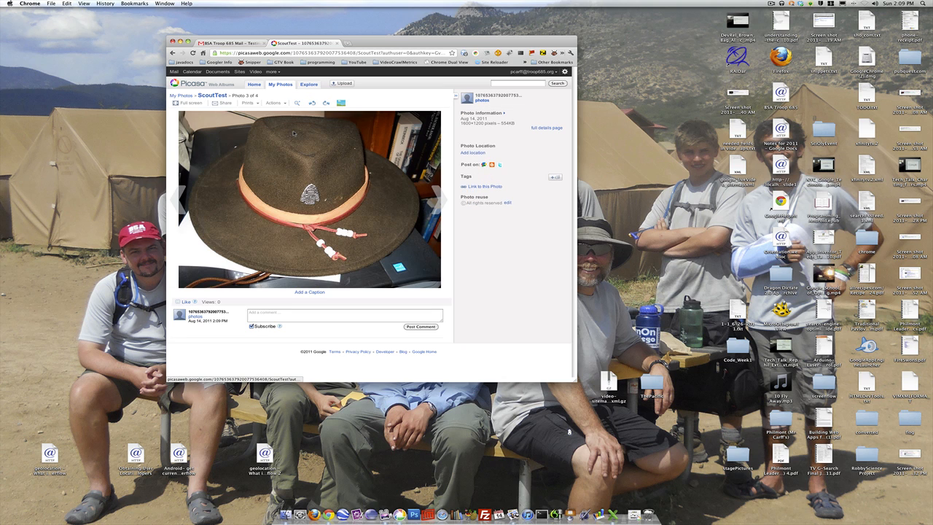
pyautogui.click(271, 102)
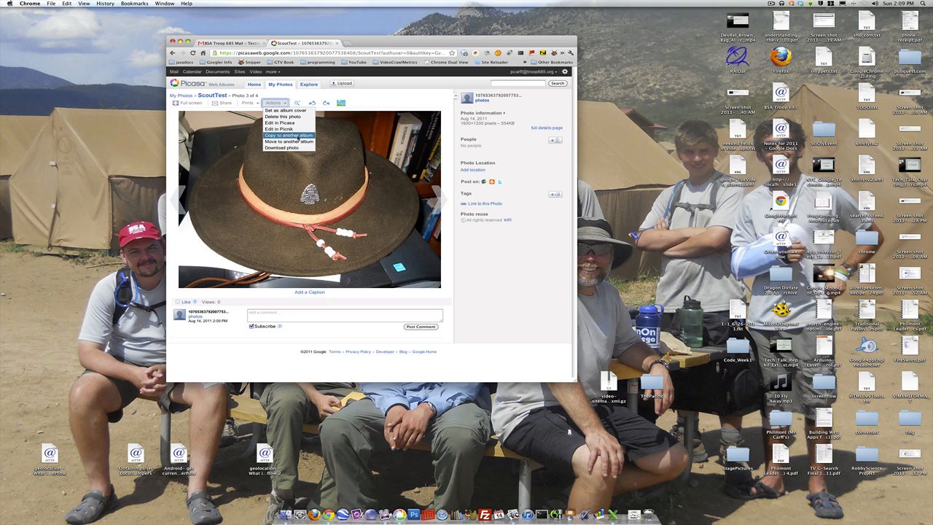
pyautogui.click(426, 108)
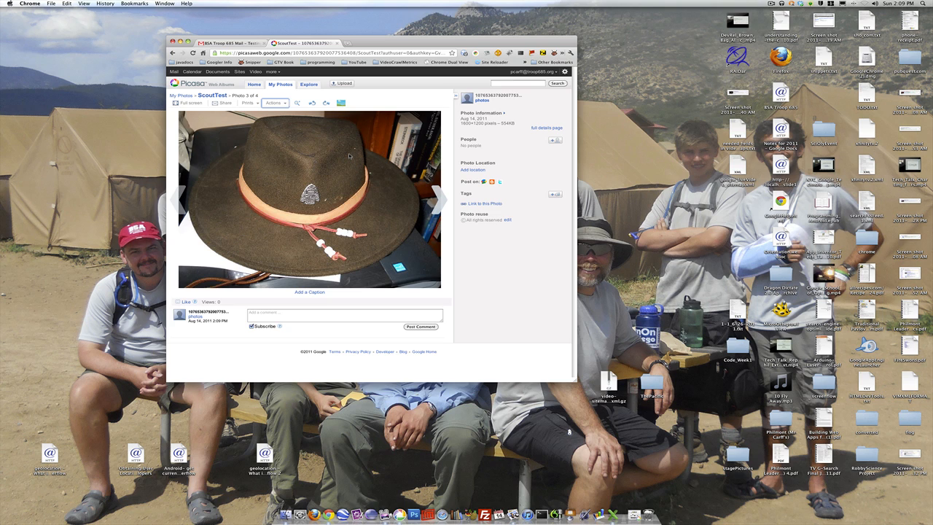
pyautogui.moveTo(385, 102)
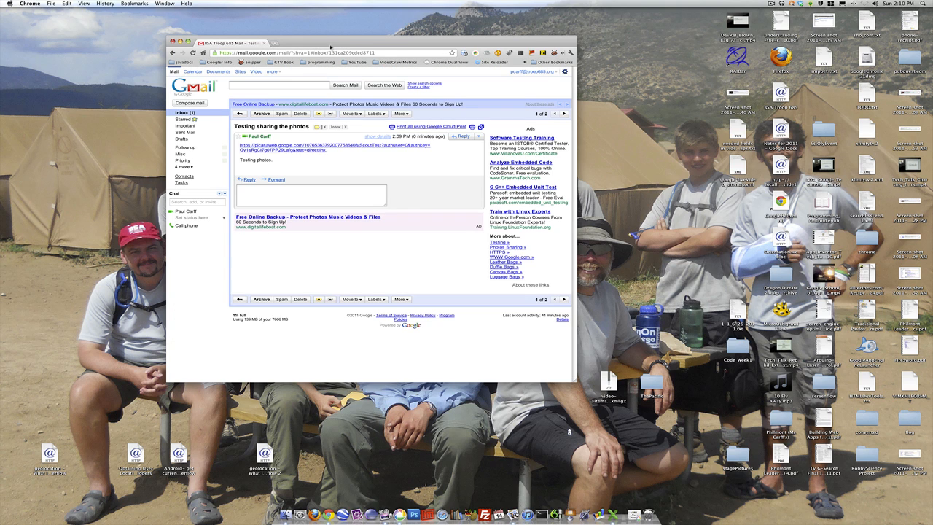
pyautogui.moveTo(341, 169)
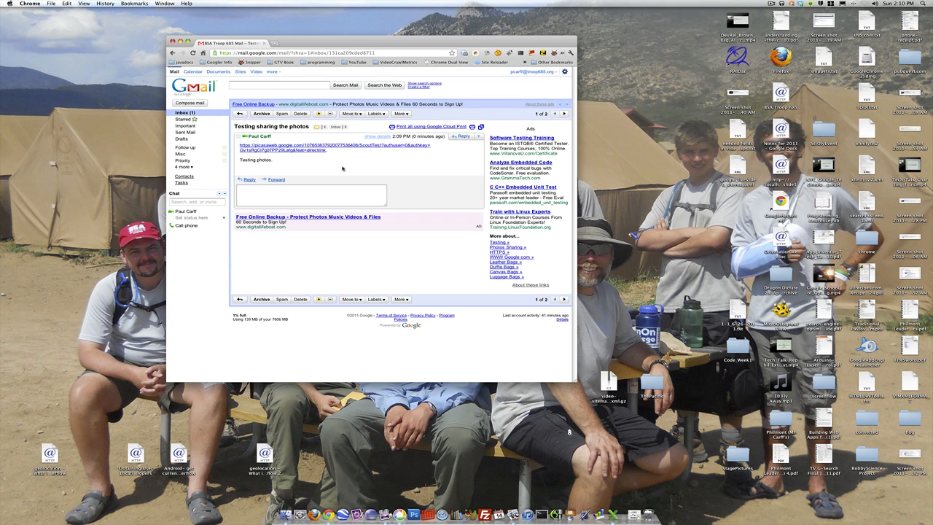